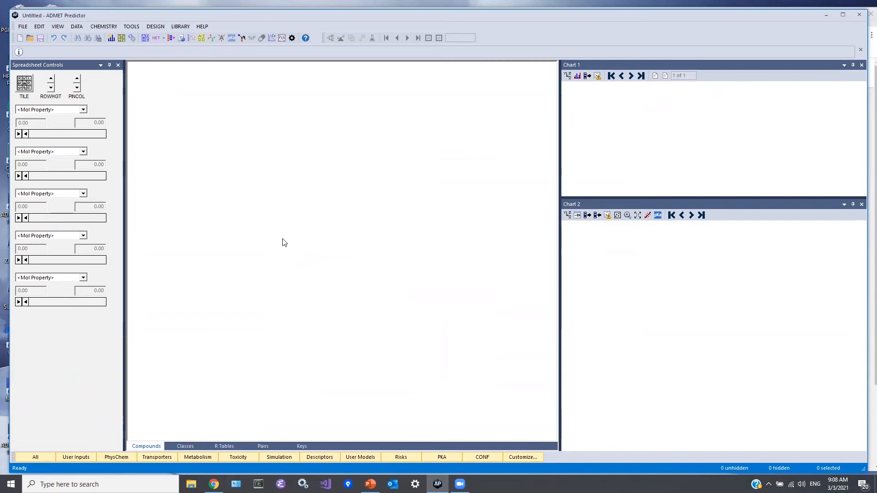
{"action": "mouse_move", "coordinate": [319, 225]}
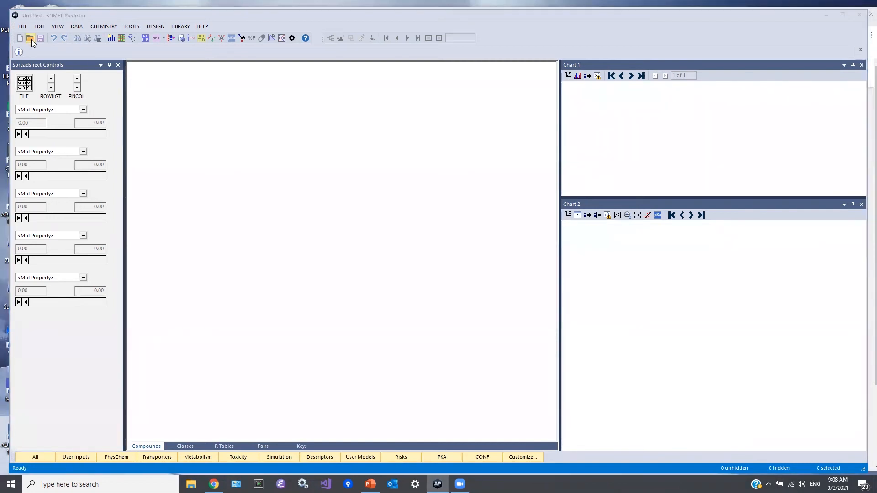
Step: Load SampleSet25k.xtk from the DataSets folder into the workspace (25,000 compounds)
{"action": "left_click", "coordinate": [31, 38]}
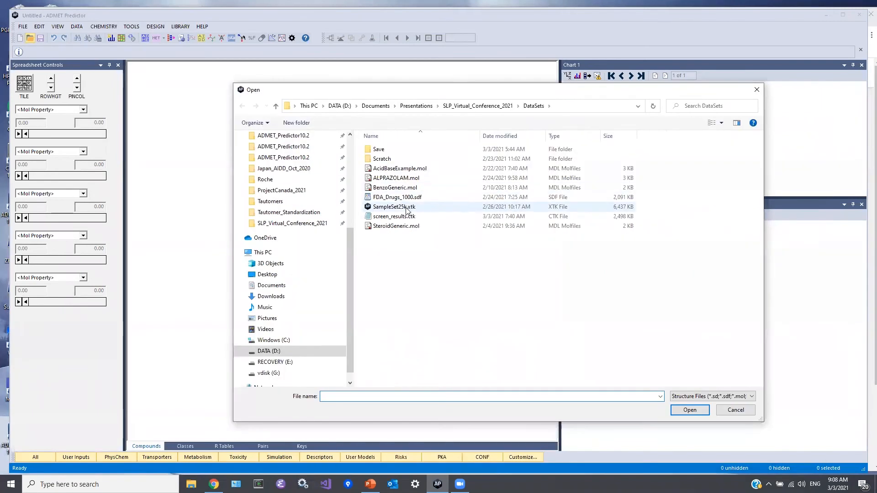
{"action": "left_click", "coordinate": [394, 206]}
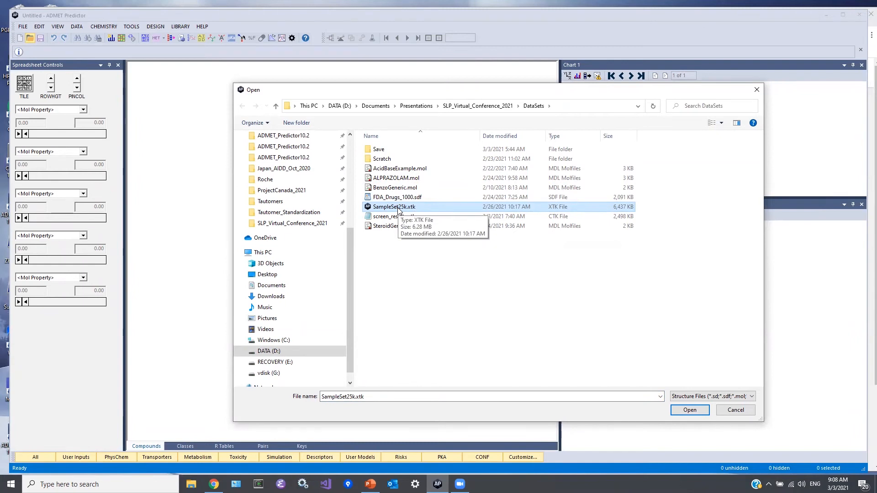
{"action": "mouse_move", "coordinate": [420, 211]}
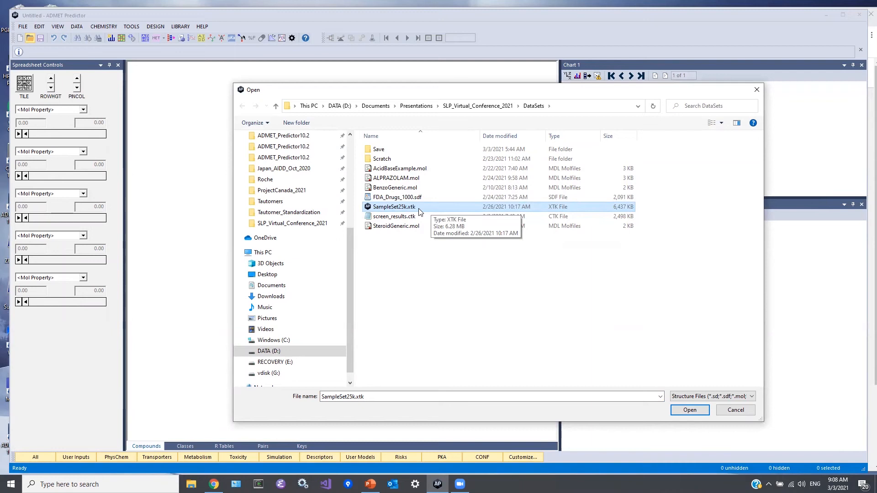
{"action": "mouse_move", "coordinate": [663, 369]}
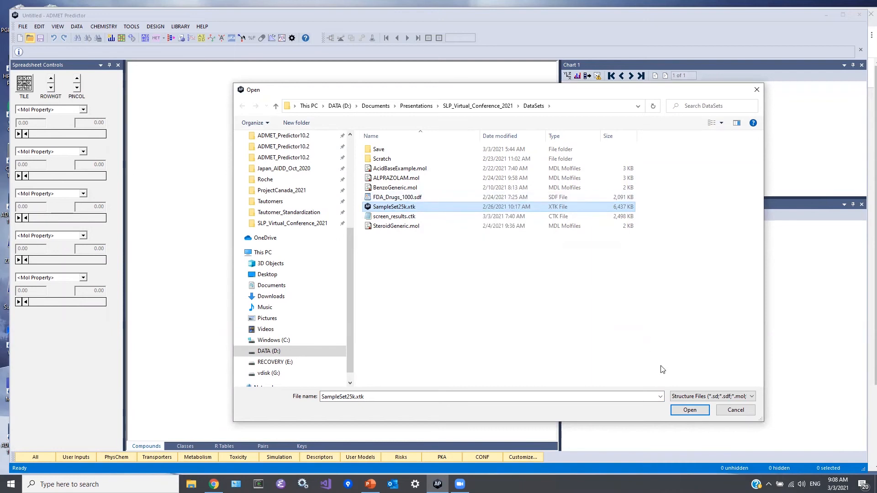
{"action": "left_click", "coordinate": [689, 410]}
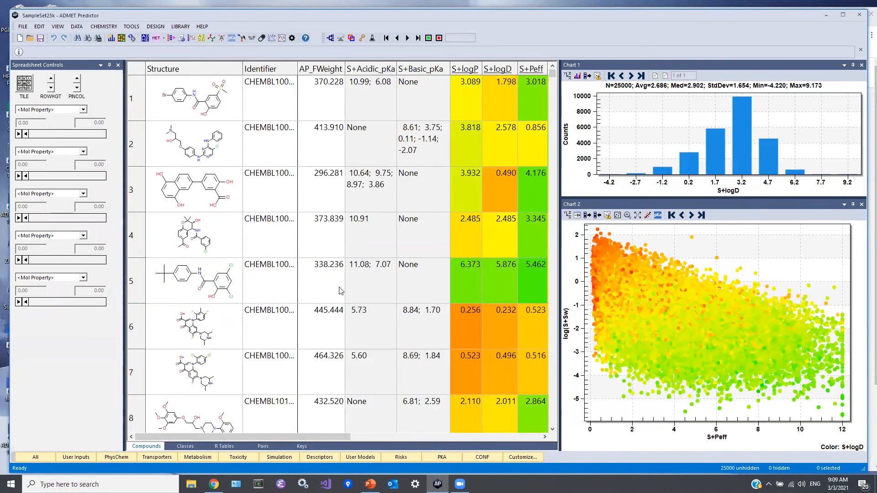
{"action": "mouse_move", "coordinate": [375, 253]}
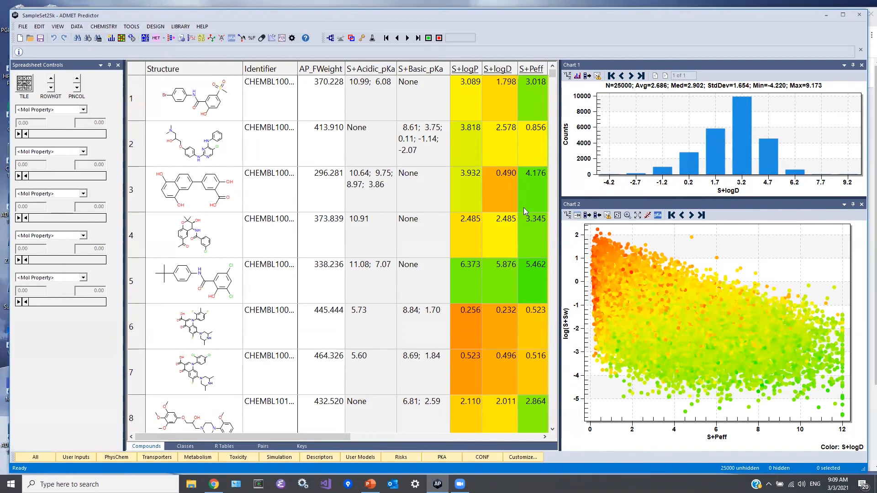
{"action": "mouse_move", "coordinate": [450, 266]}
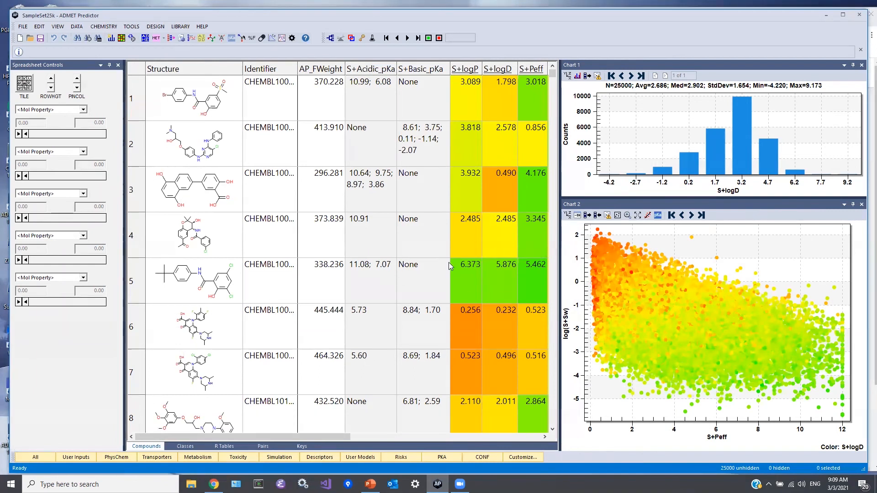
{"action": "mouse_move", "coordinate": [620, 293]}
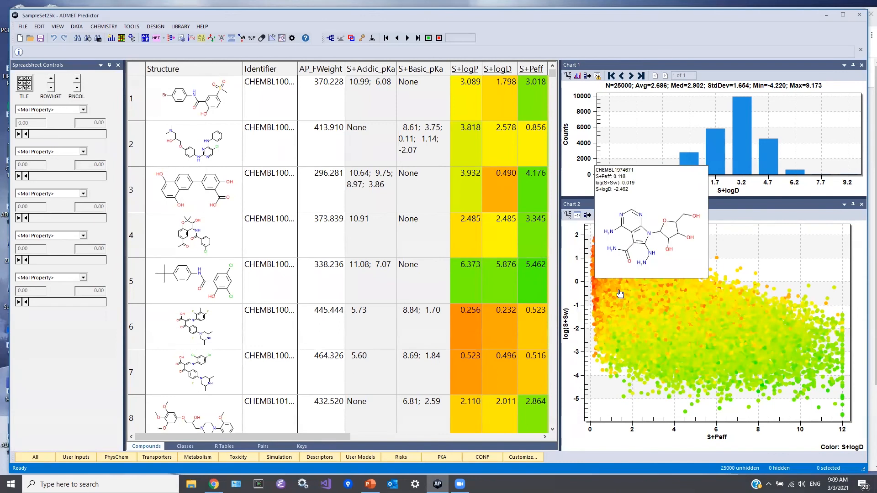
{"action": "mouse_move", "coordinate": [596, 253]}
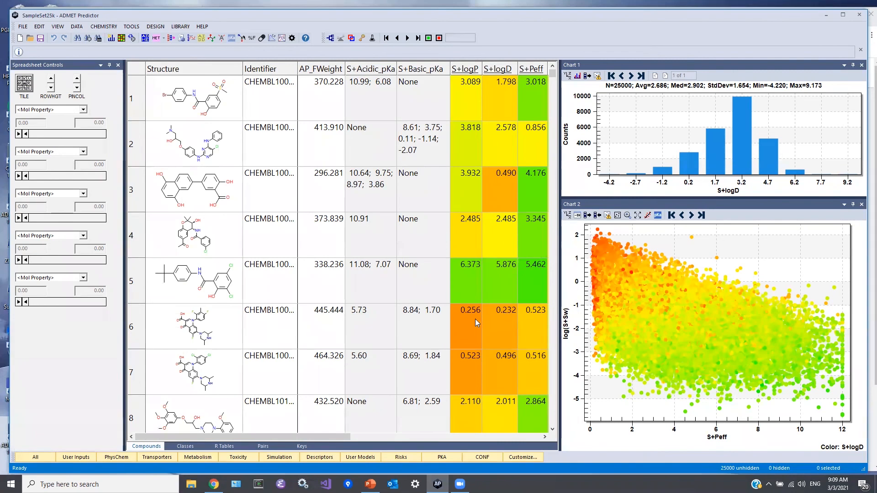
{"action": "mouse_move", "coordinate": [453, 318]}
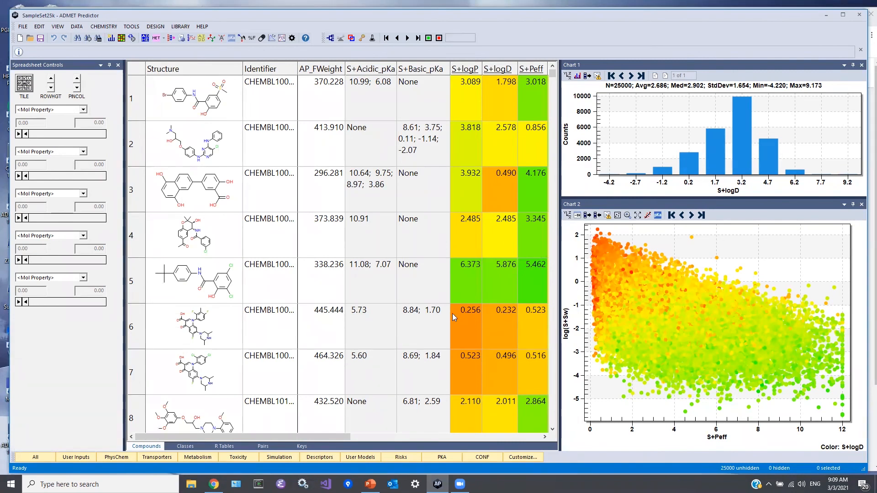
{"action": "mouse_move", "coordinate": [433, 308]}
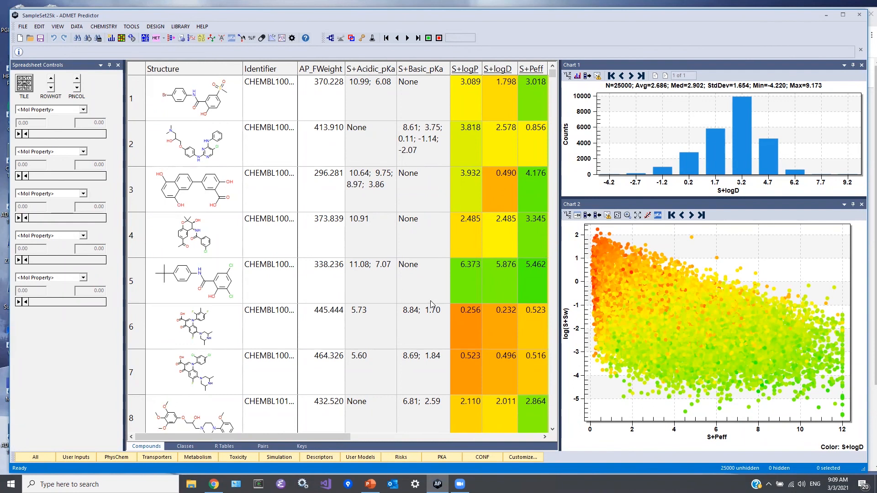
{"action": "mouse_move", "coordinate": [409, 291]}
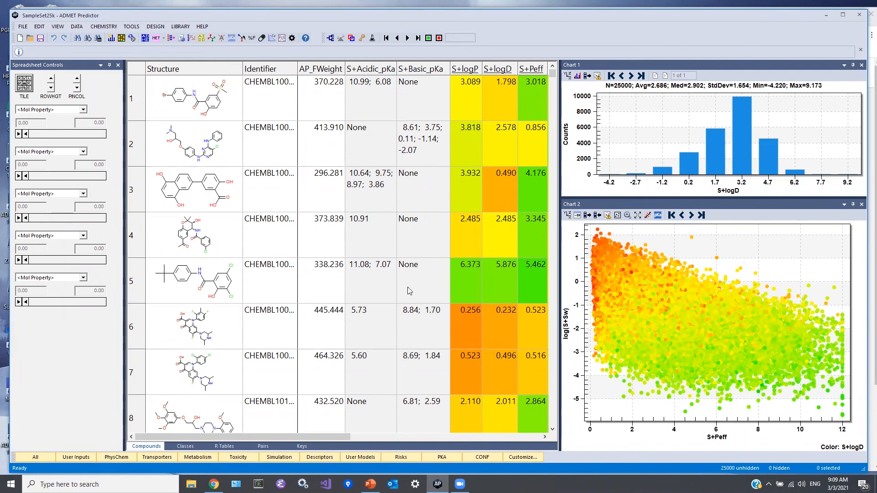